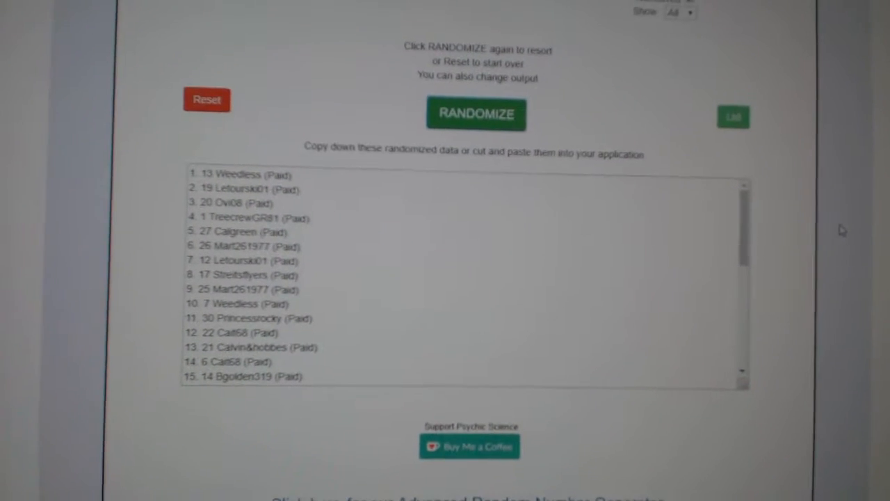
Randomize the numbered participant list twice, leaving San Jose and Calgary at the top.
left_click(476, 113)
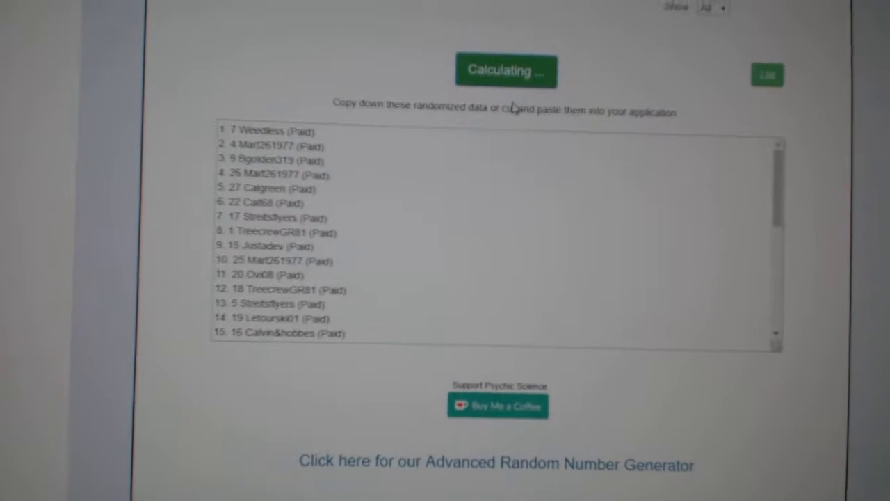
left_click(507, 70)
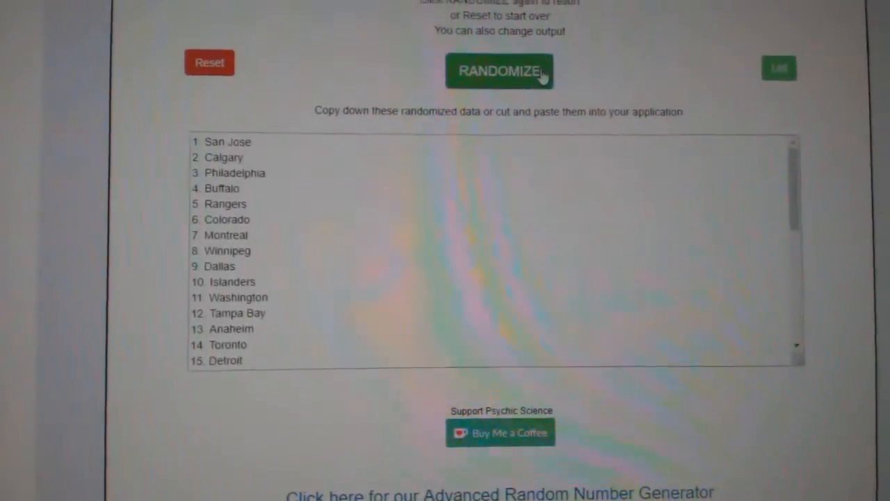
Randomize the NHL team list once more, producing a shuffled numbered order ending at 31, Colorado.
left_click(500, 71)
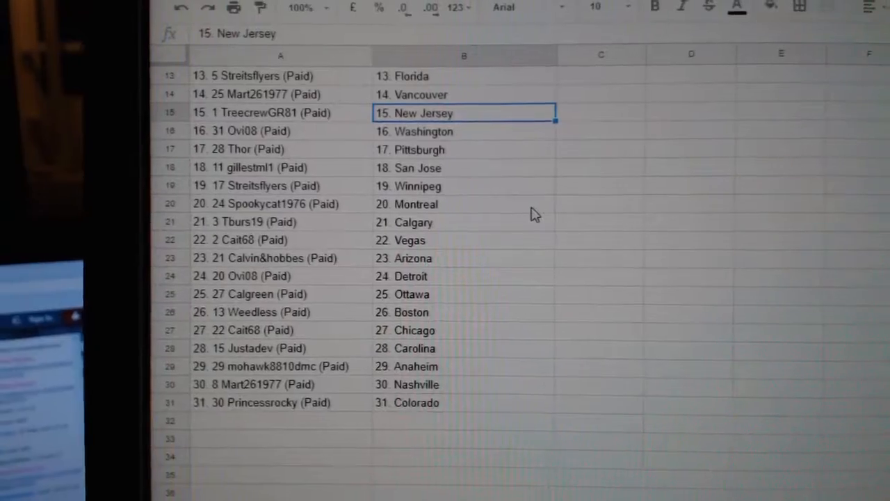
Scroll through the Google Sheets rows to review the 31 participant–team pairings.
scroll("up", 3)
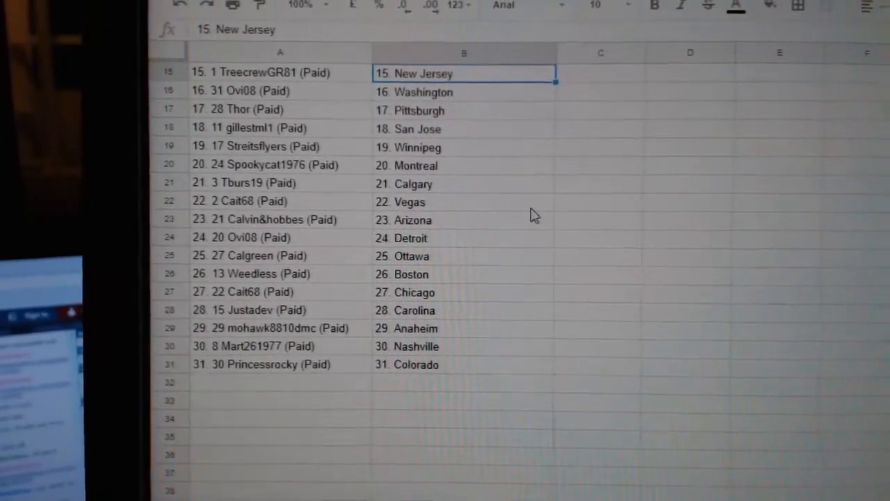